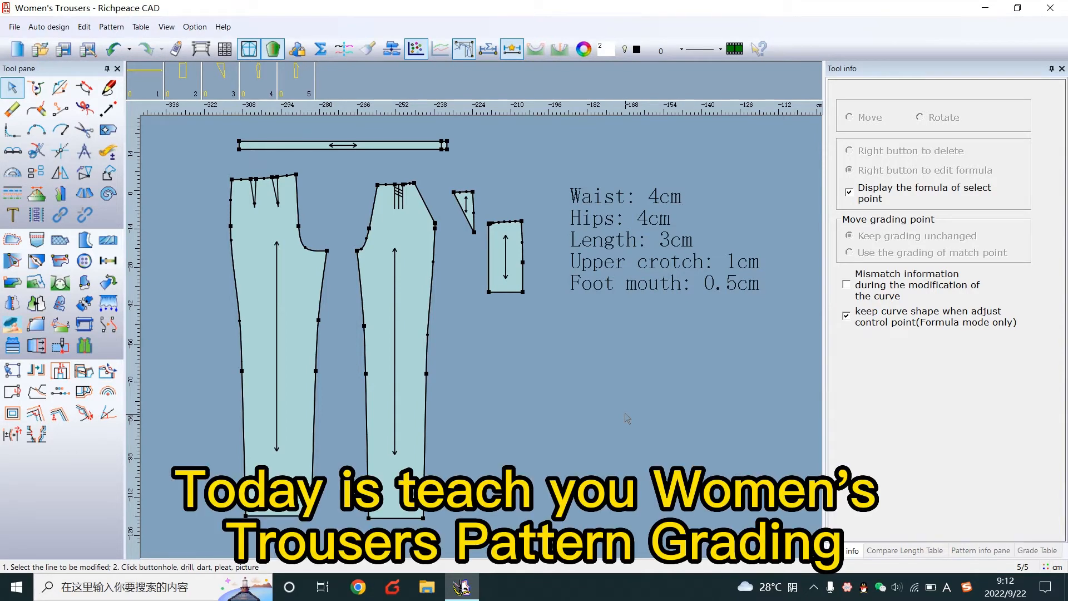
Step: Add size L to the size table with M as base, and recolour size M
left_click(225, 48)
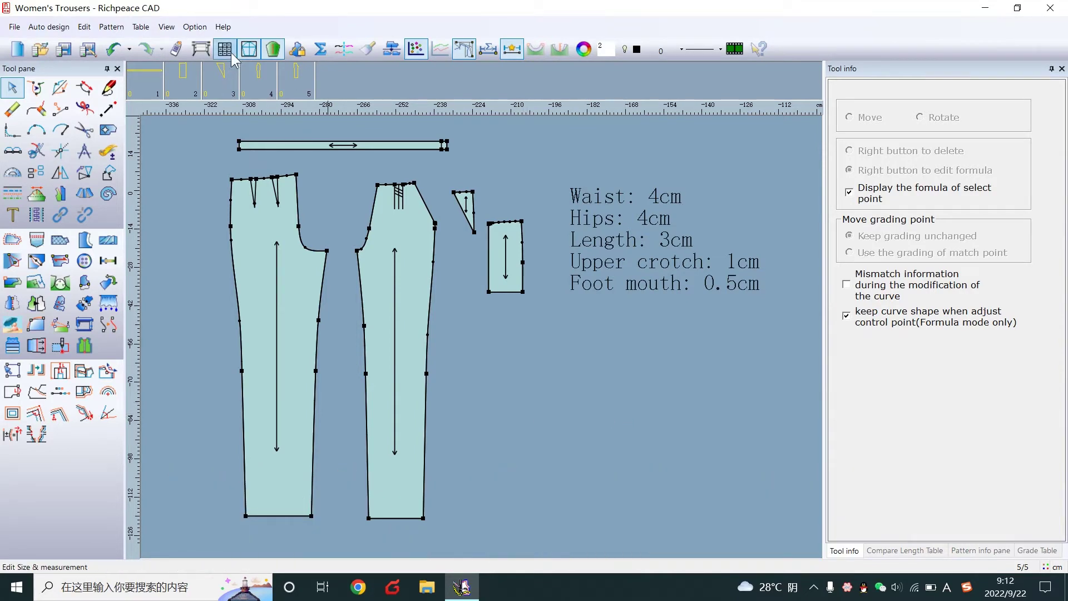
mouse_move(225, 48)
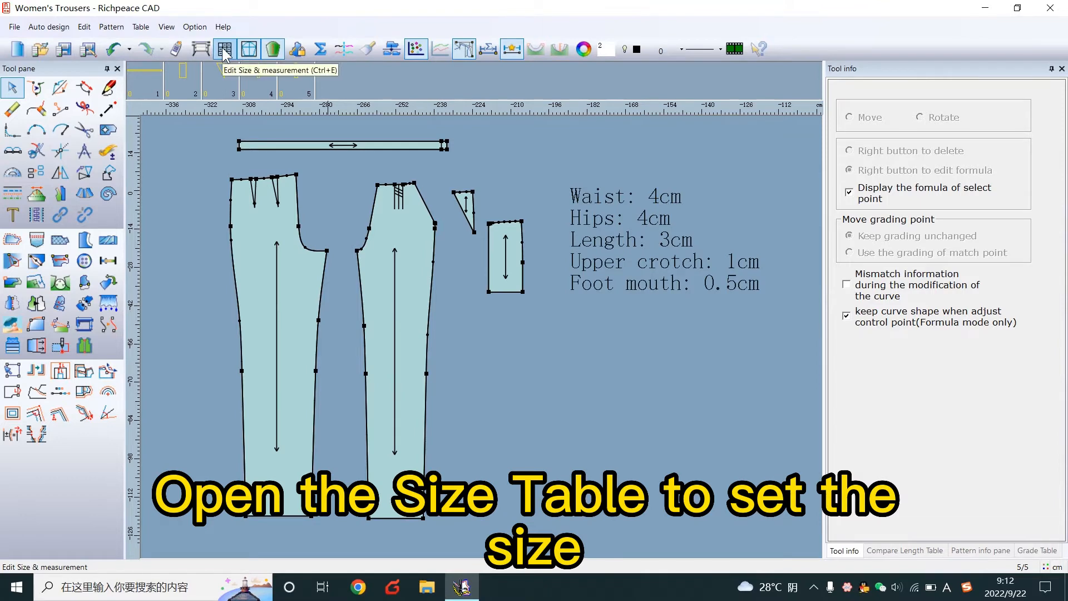
left_click(248, 48)
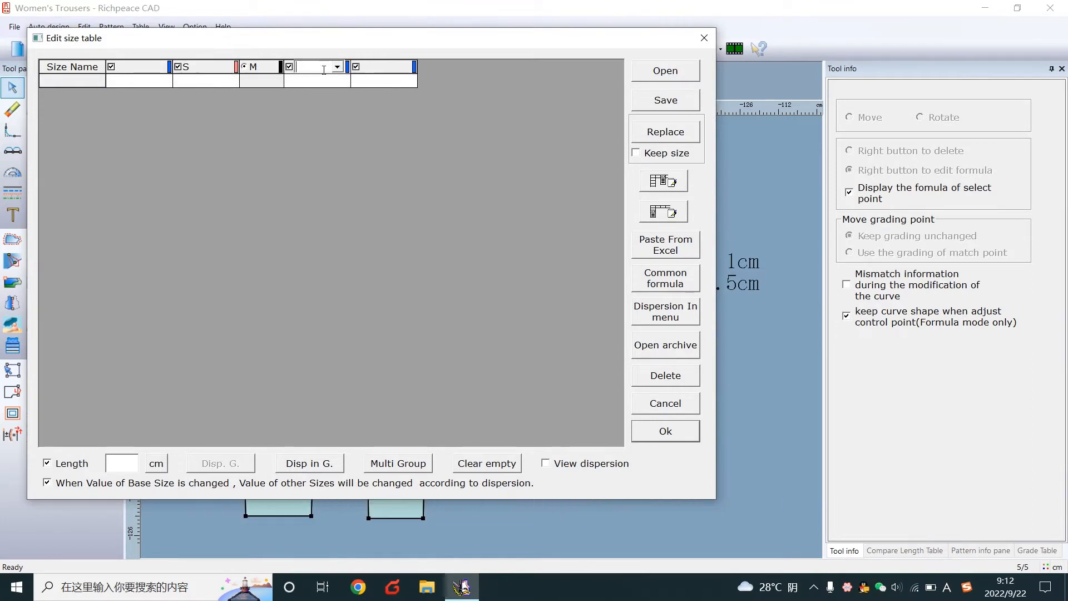
type("L")
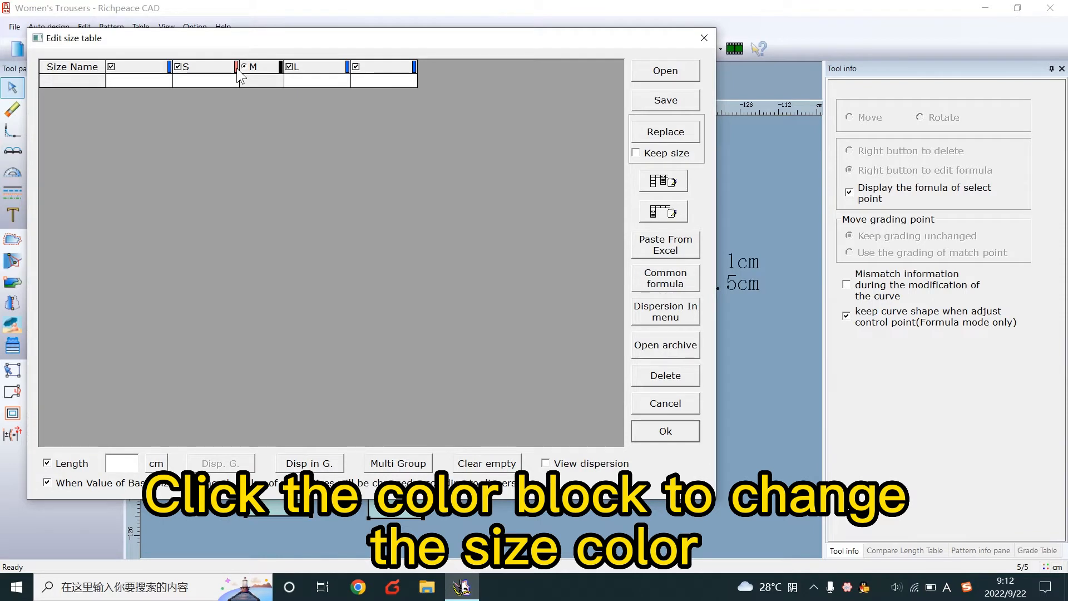
left_click(237, 66)
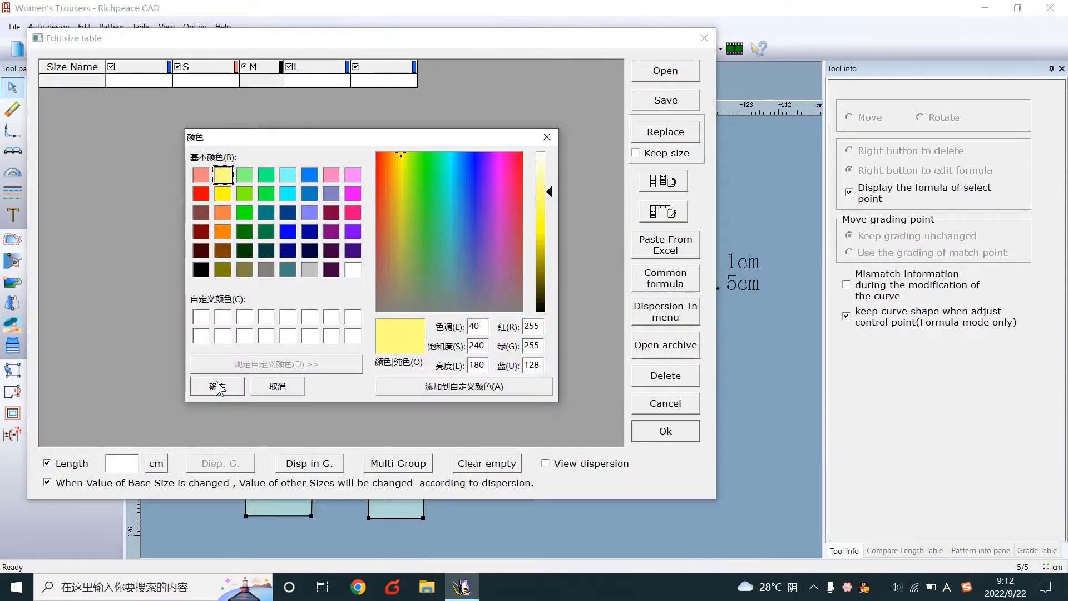
left_click(216, 386)
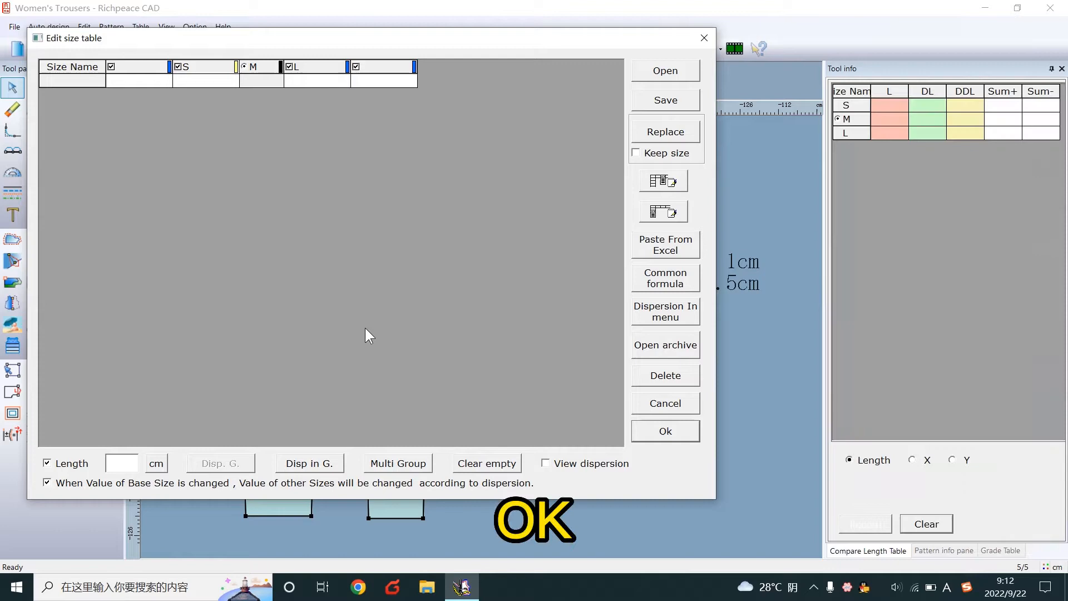
left_click(664, 430)
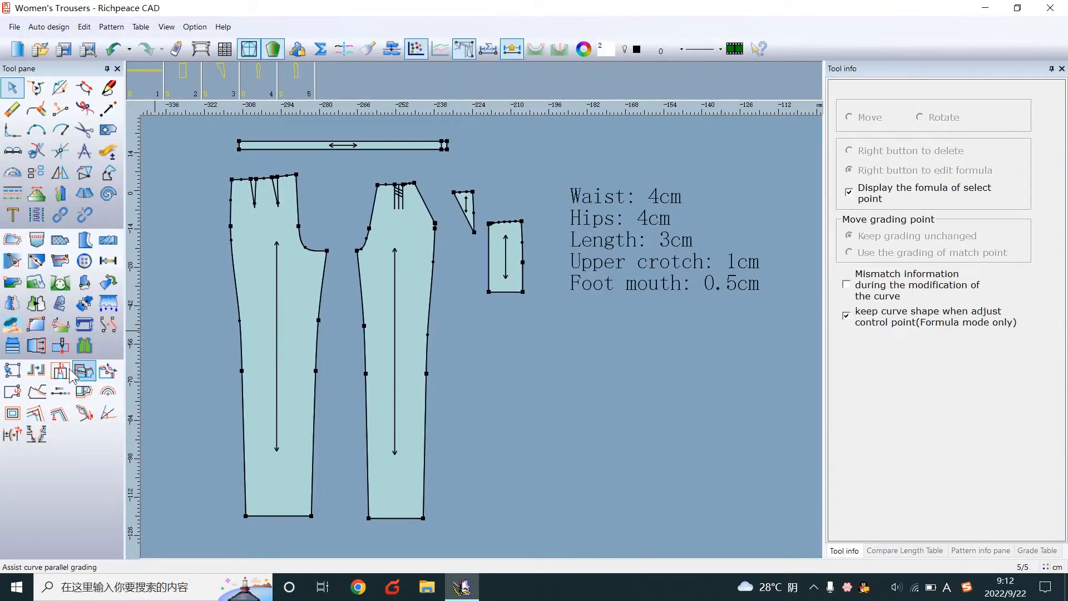
Step: Give the front and back crotch points an evenly spread dX of 1 cm, with direction reversed
left_click(12, 88)
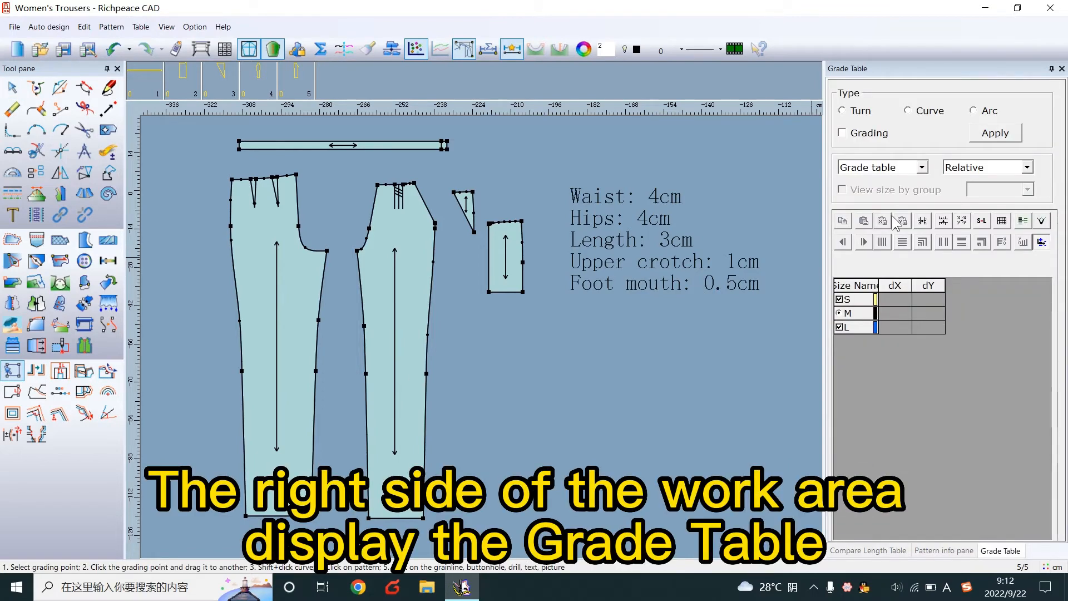
mouse_move(971, 217)
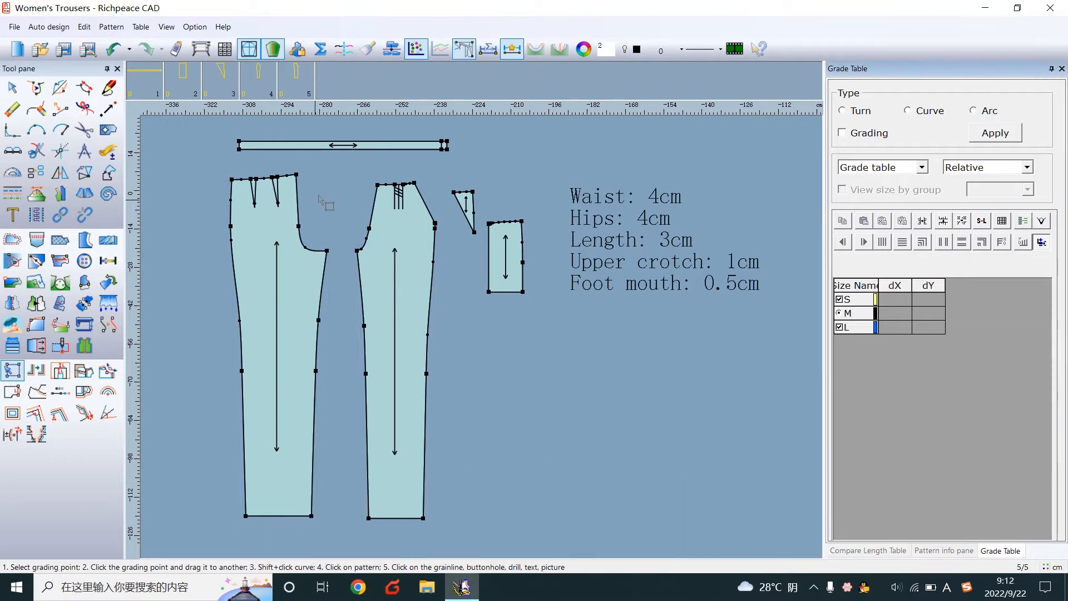
mouse_move(286, 161)
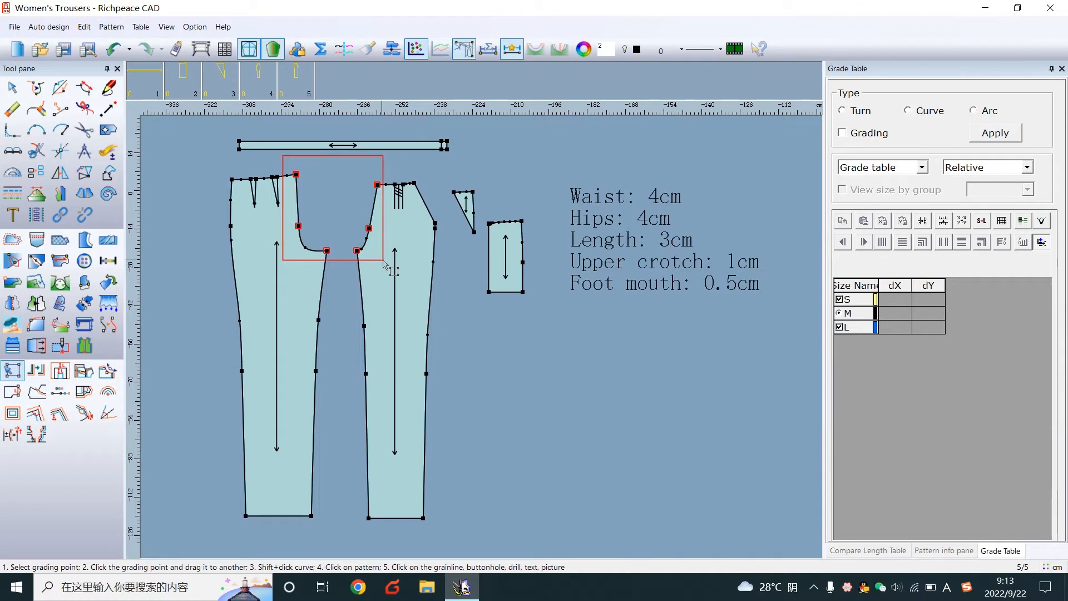
left_click(841, 133)
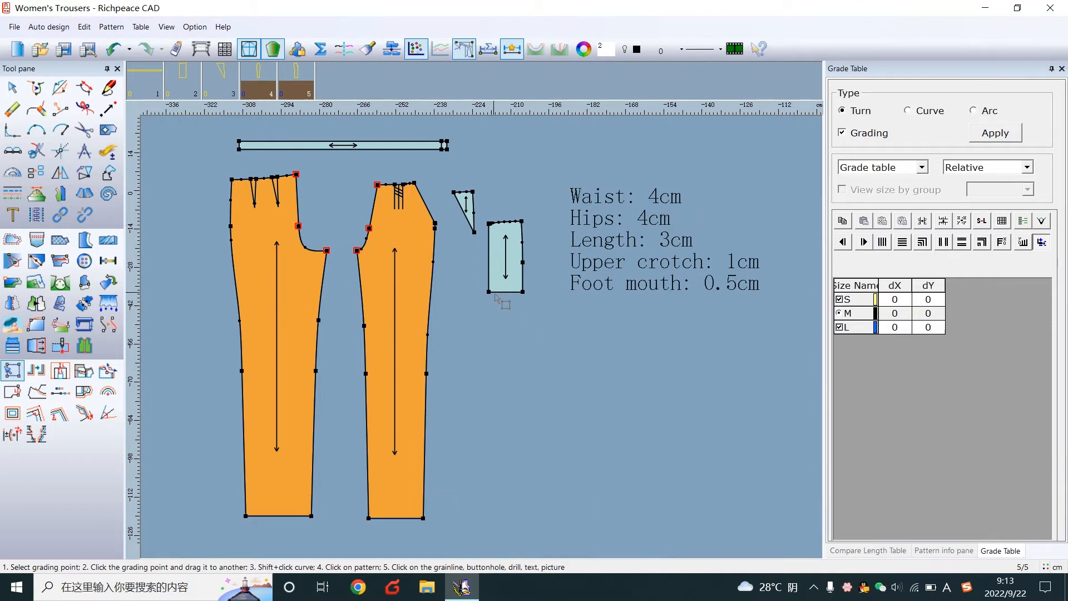
left_click(895, 300)
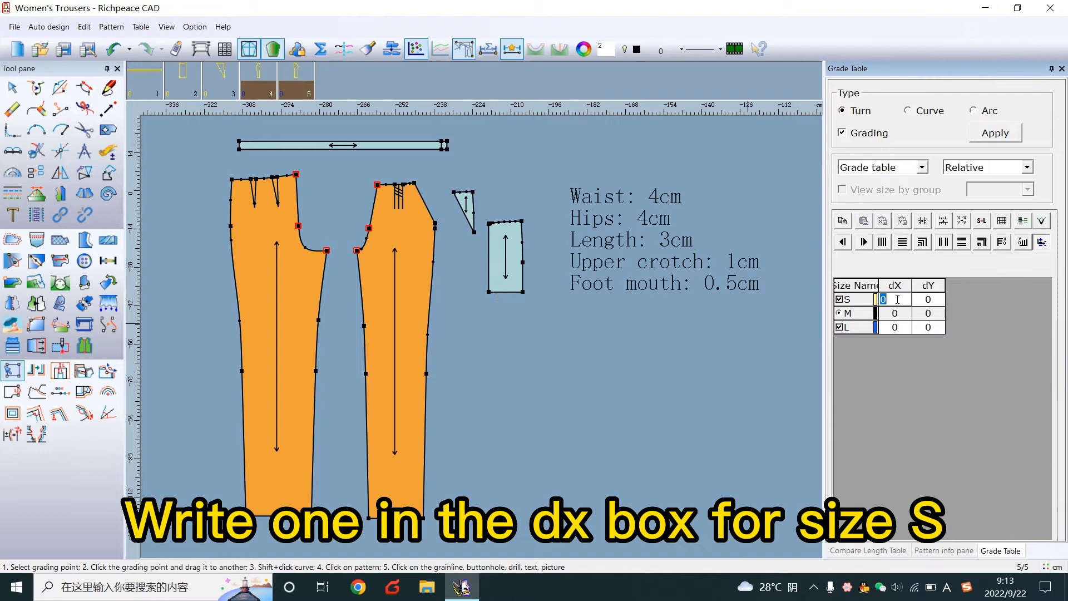
type("1")
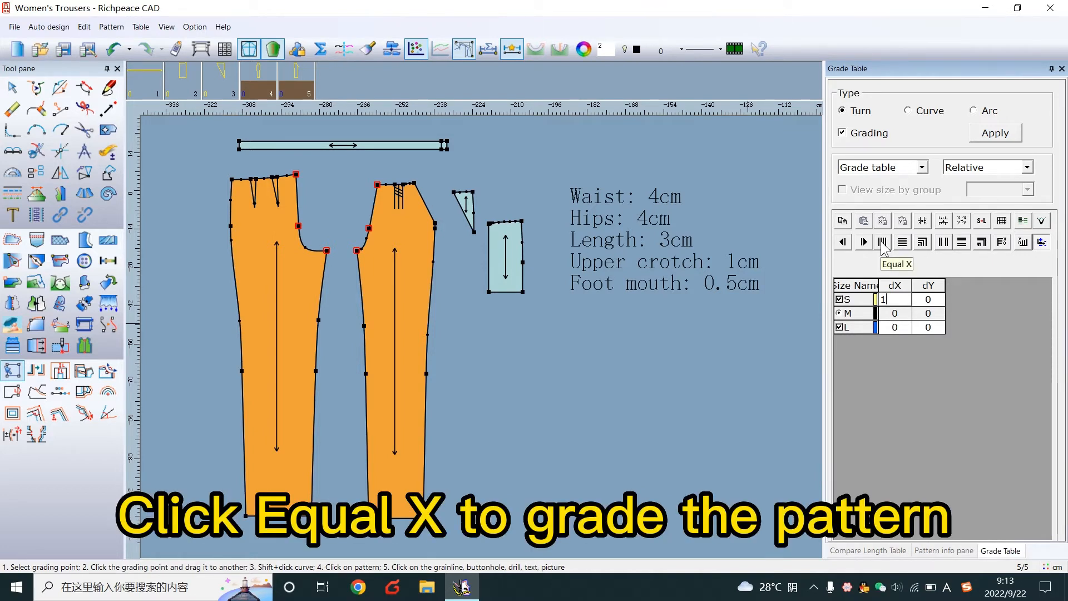
left_click(882, 241)
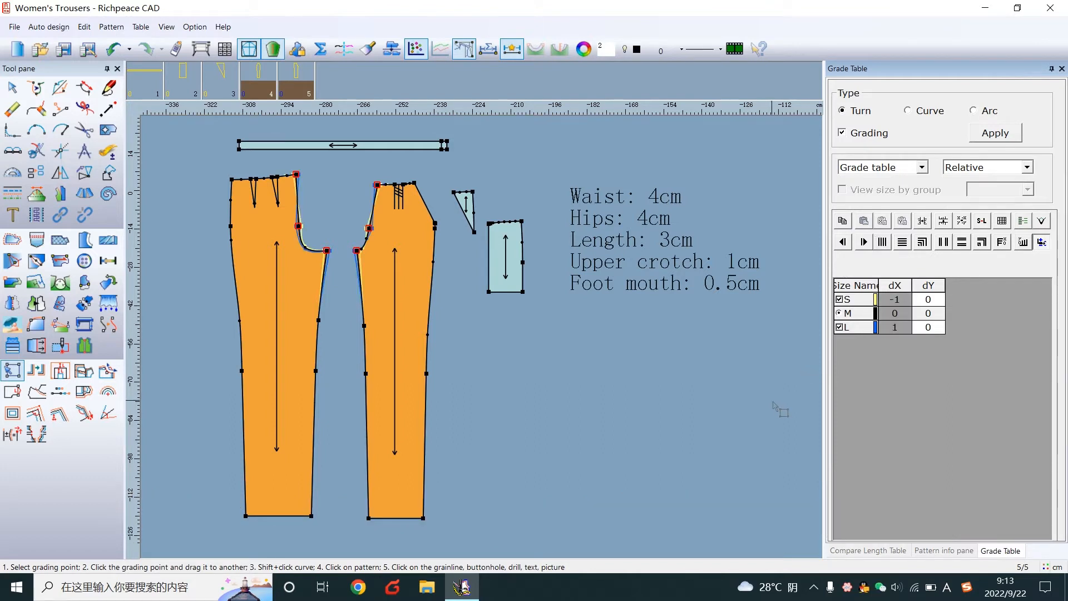
left_click(842, 133)
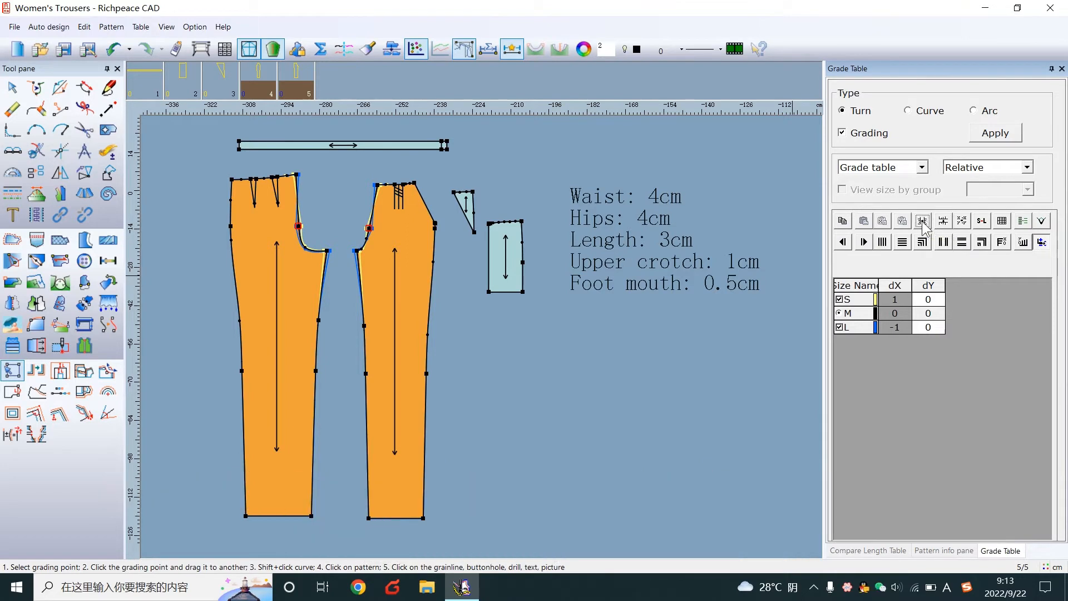
left_click(922, 219)
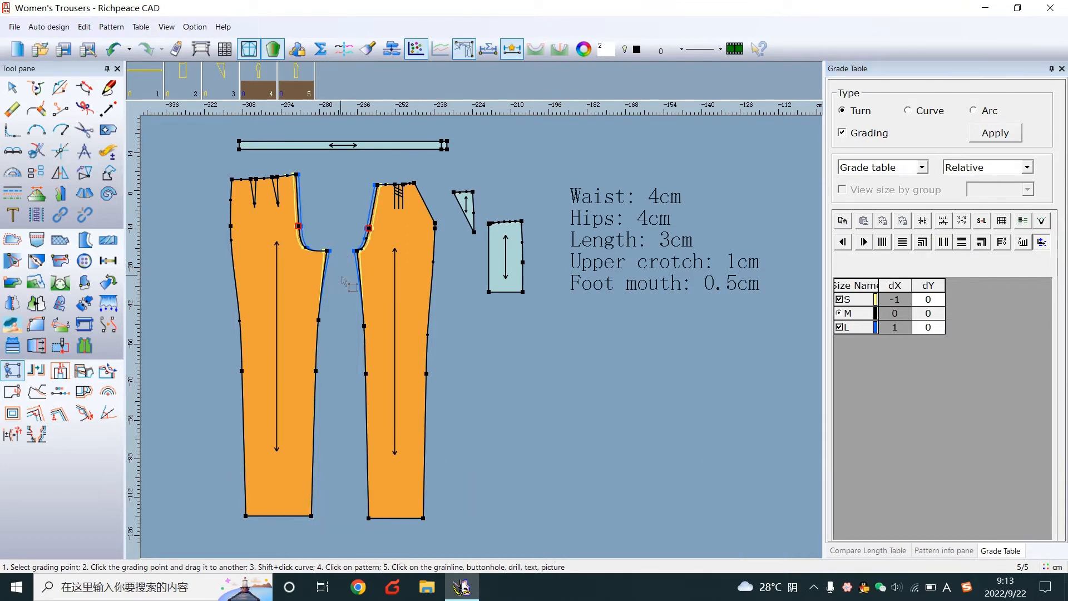
left_click(843, 133)
type("1")
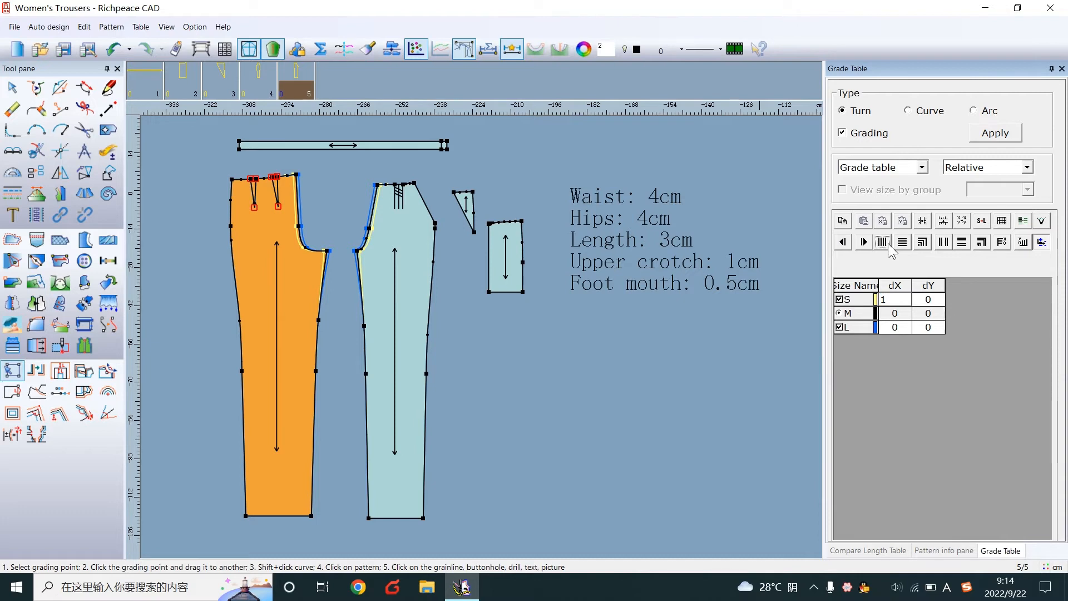
Step: Spread the waist dart and pleat horizontal offsets evenly across sizes S, M, L
left_click(922, 220)
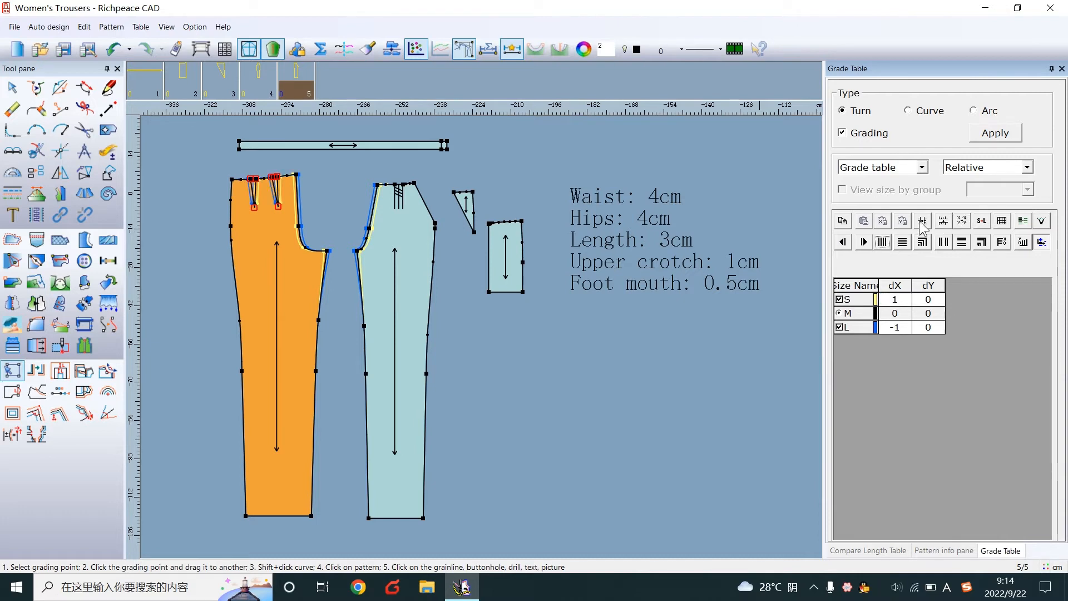
mouse_move(922, 242)
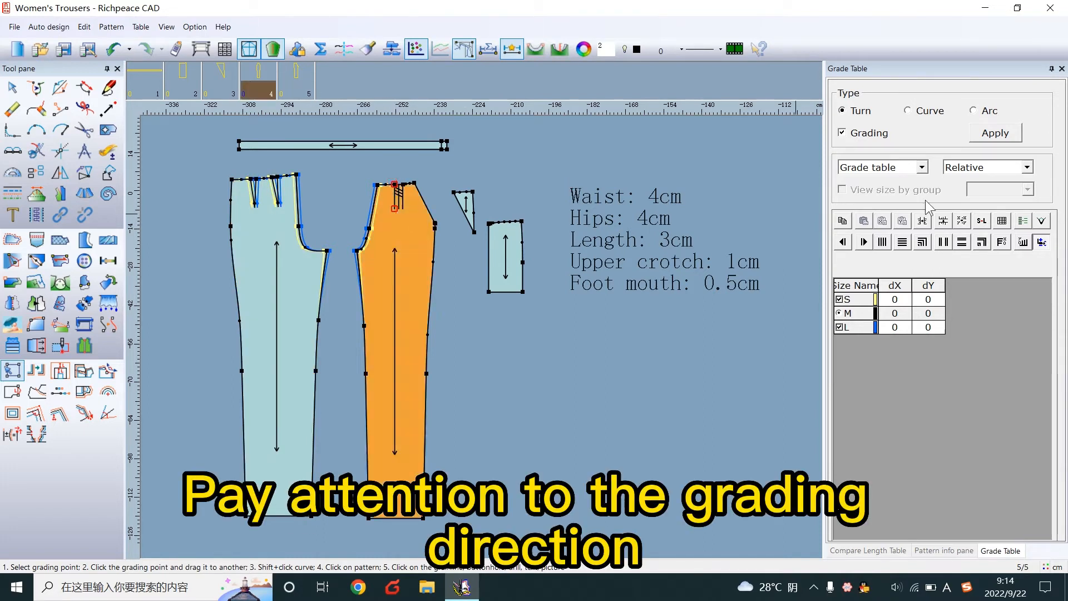
left_click(894, 299)
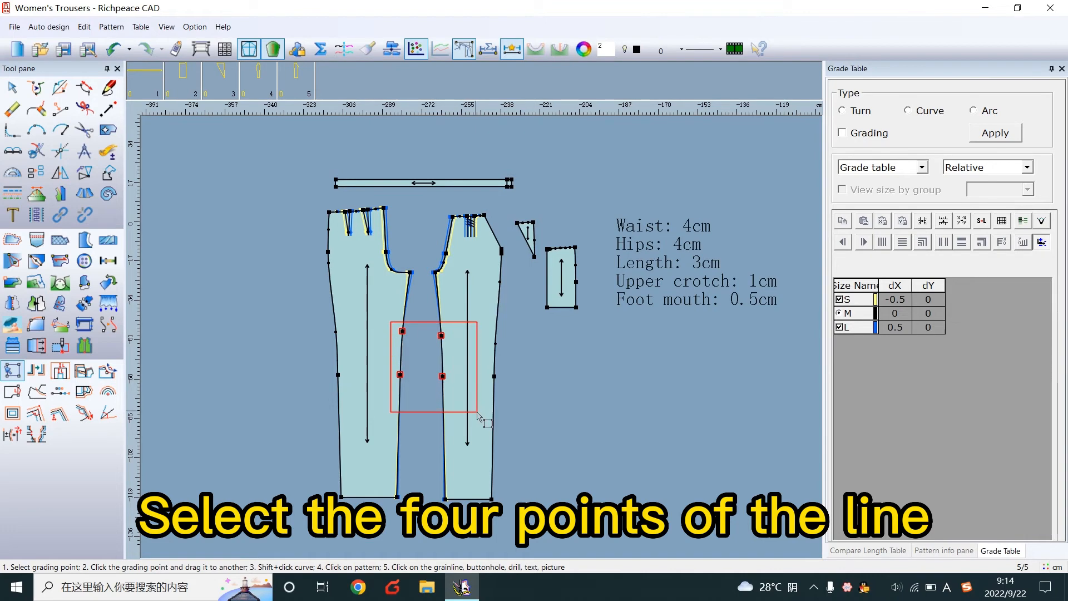
Step: Make the four inner-leg points ungraded Curve points in the Grade Table
left_click(908, 110)
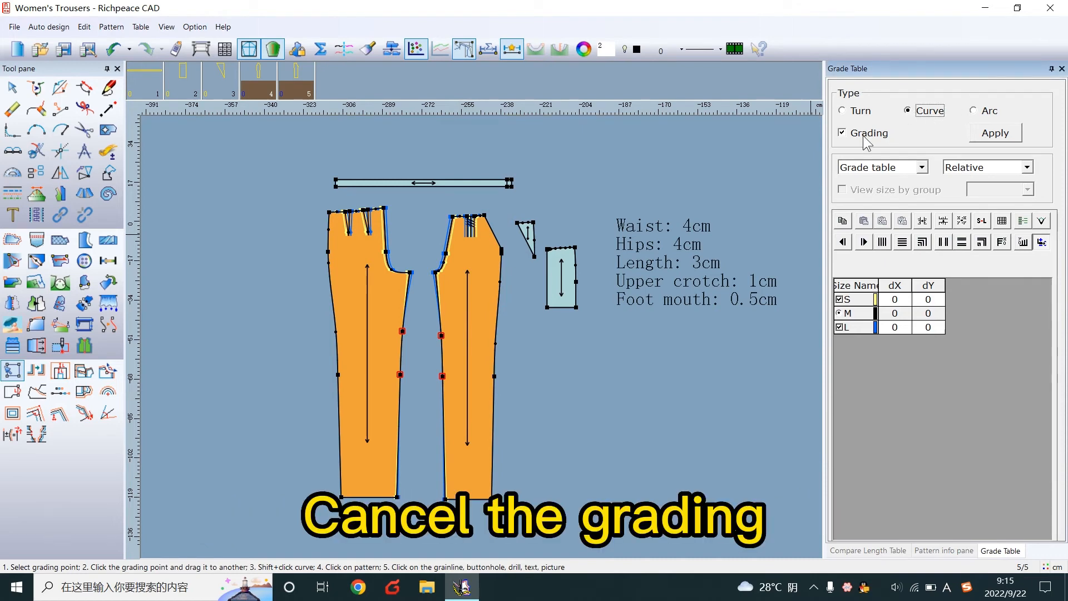
left_click(841, 133)
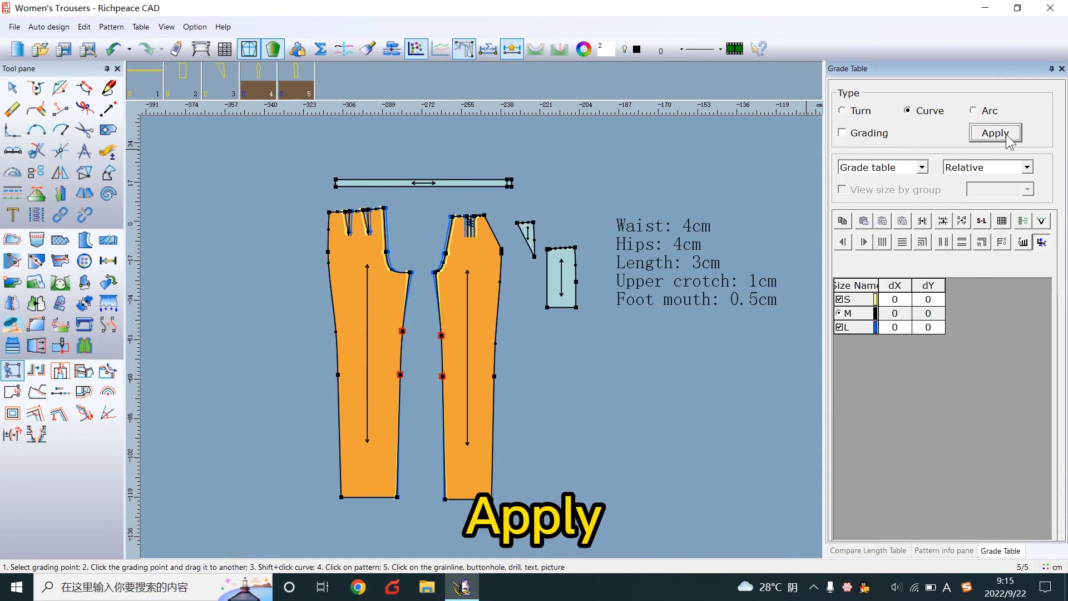
left_click(995, 133)
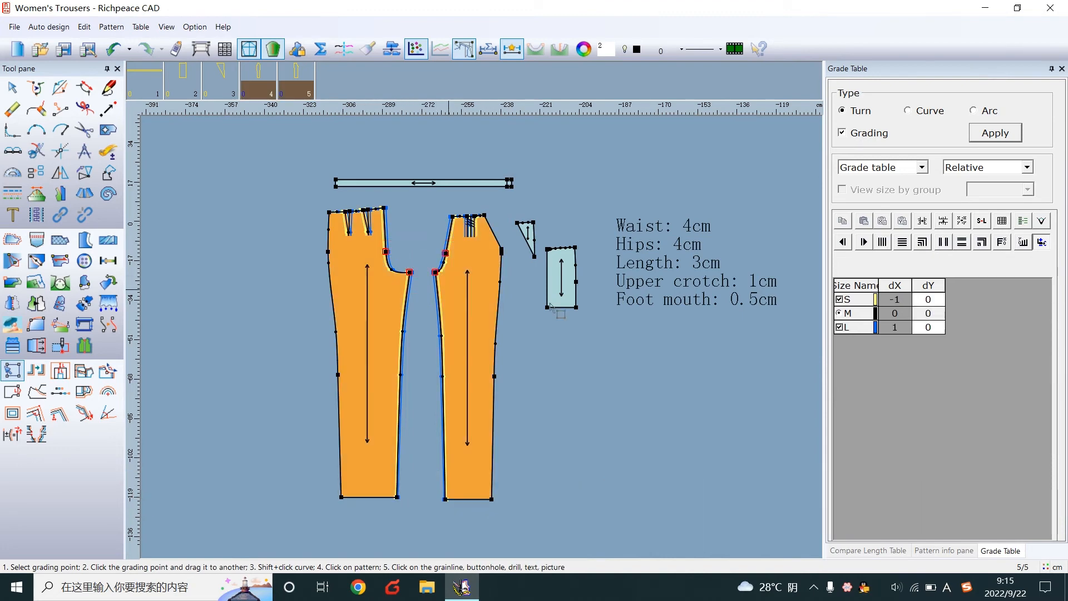
Step: Give the crotch points an evenly spread dY of 1 cm for size S
left_click(929, 299)
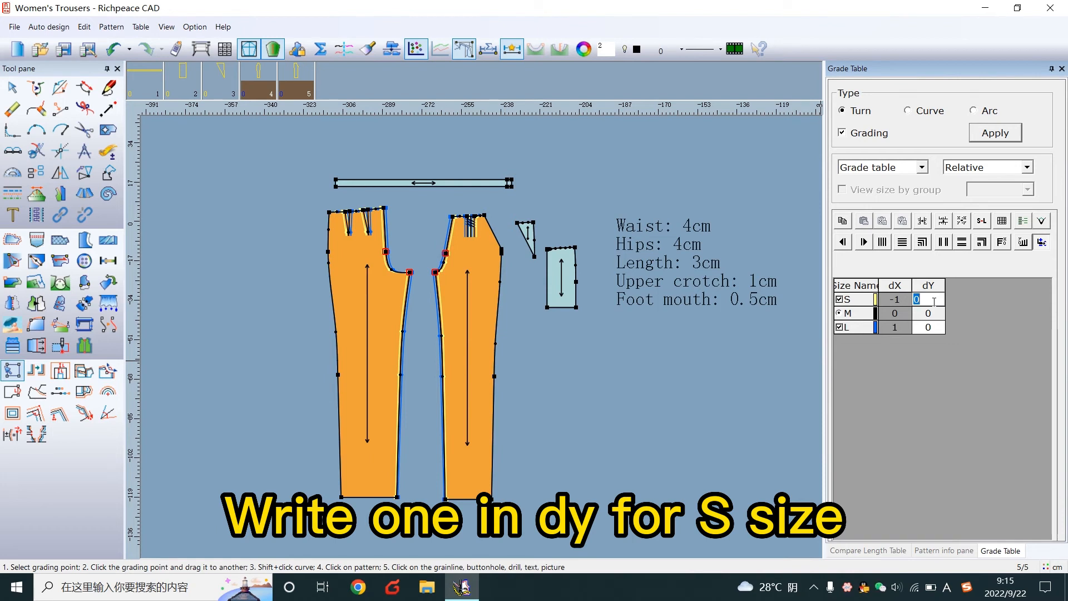
type("1")
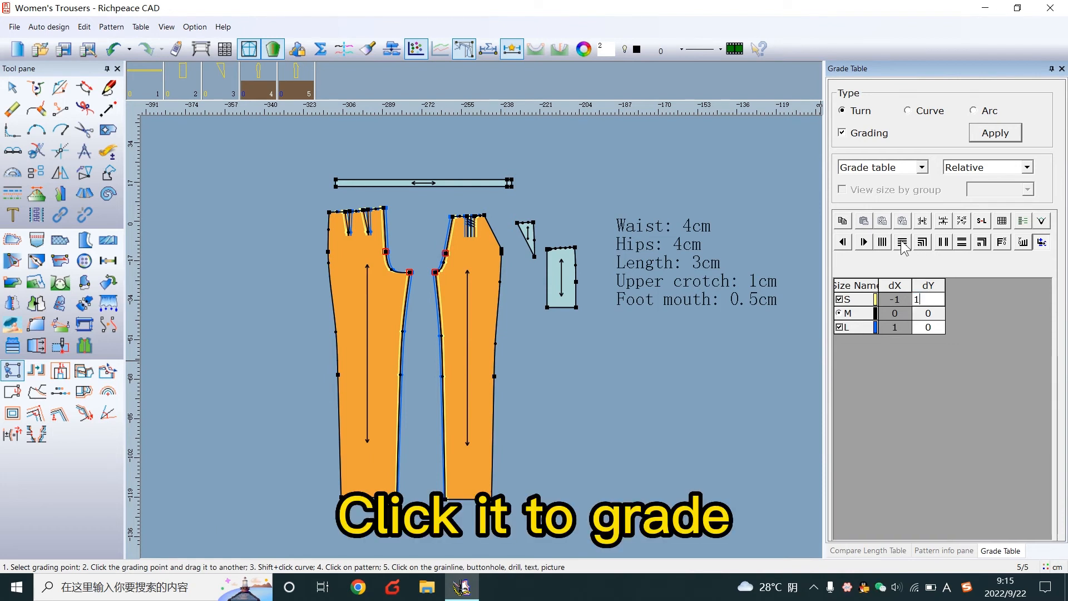
left_click(902, 242)
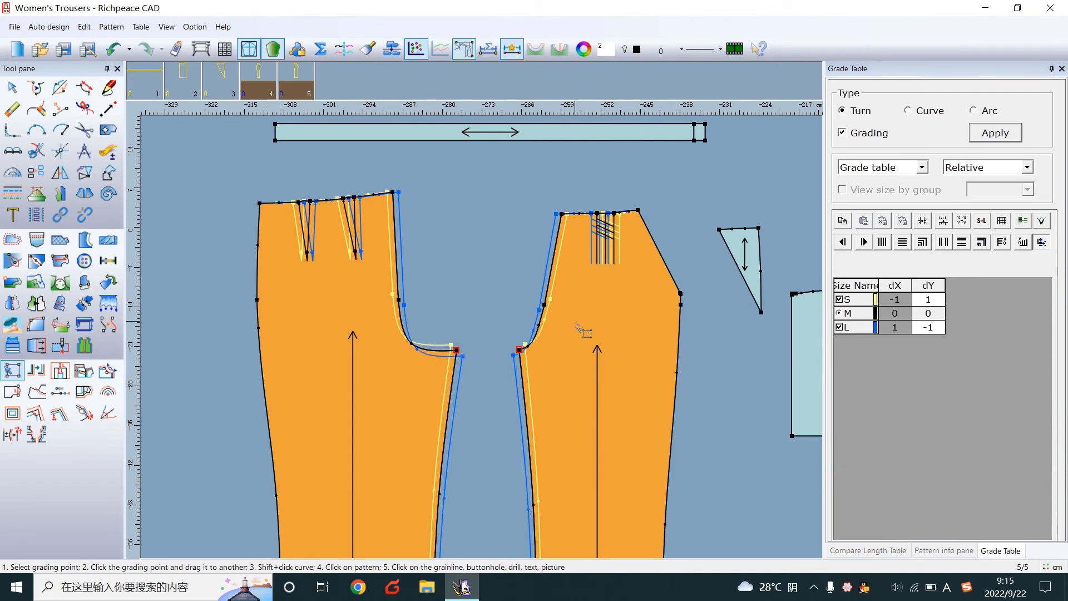
left_click(843, 133)
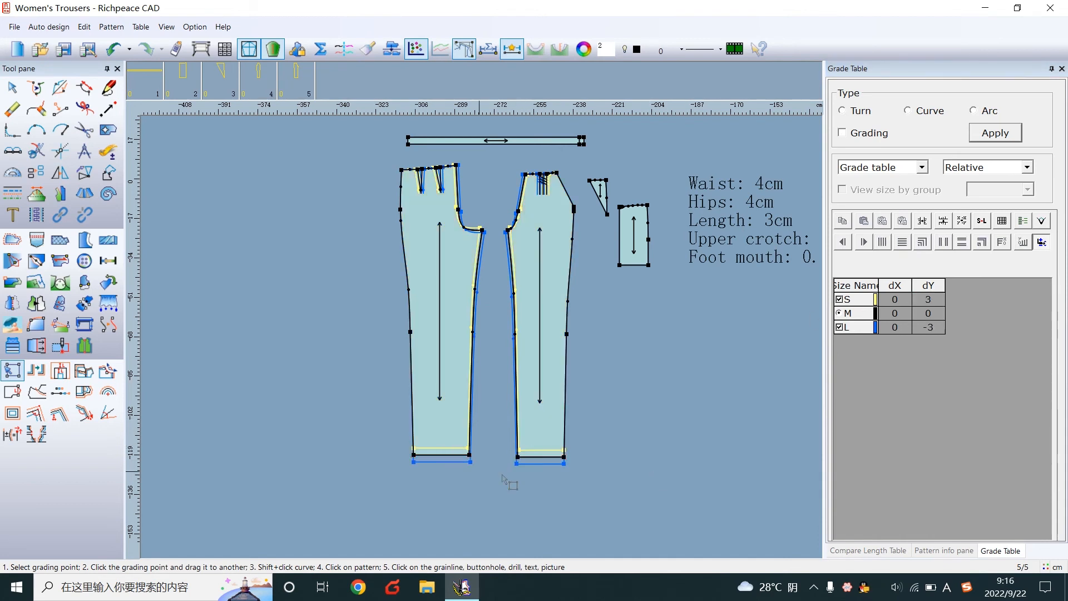
mouse_move(514, 447)
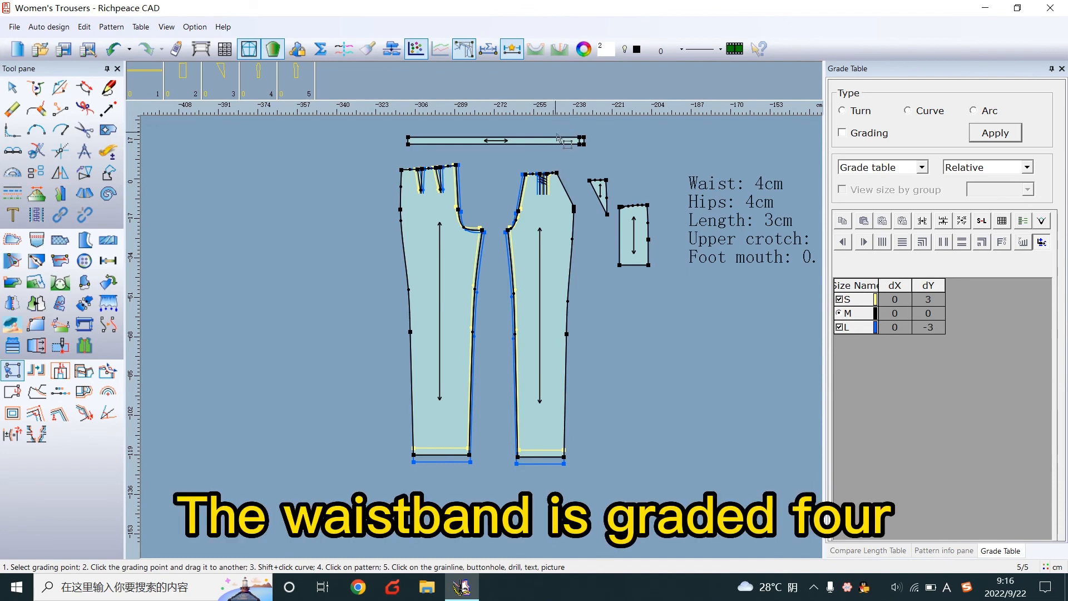
Step: Scroll to the waistband end and bring up the file saving options
scroll("down", 3)
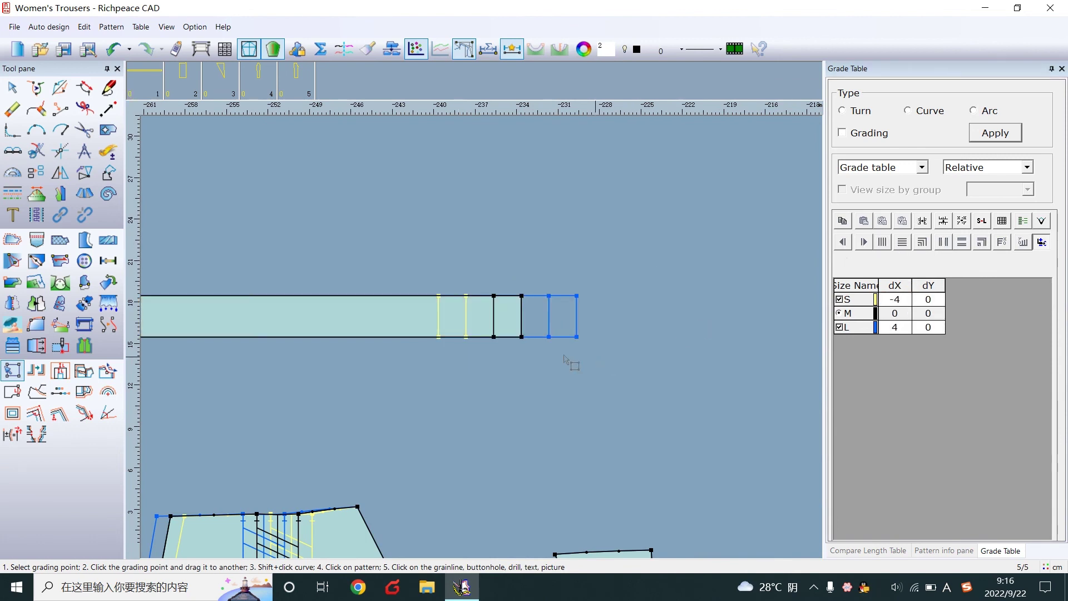
mouse_move(494, 409)
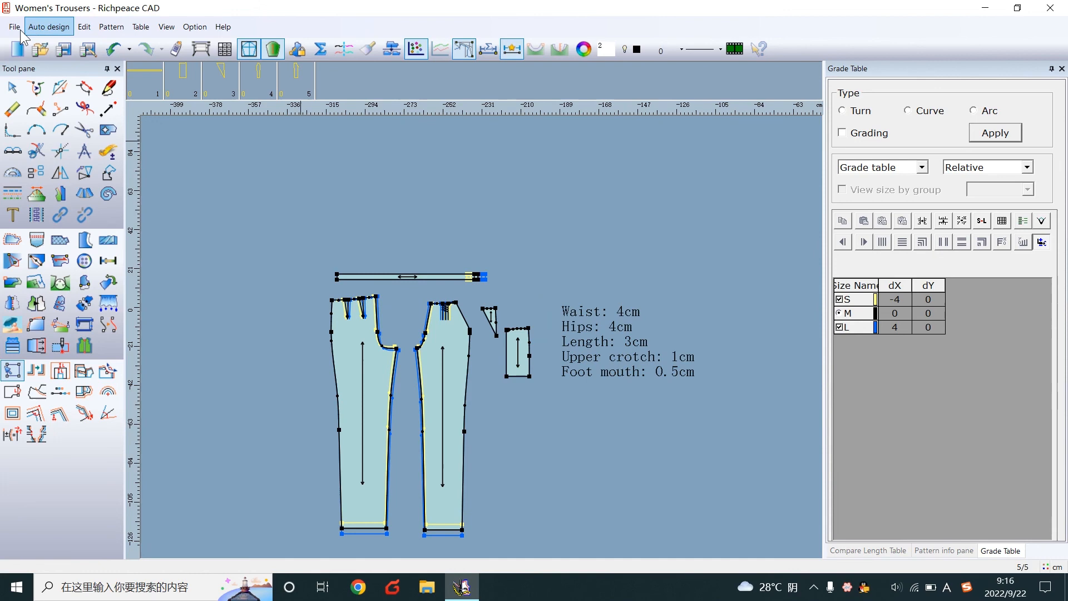
left_click(13, 27)
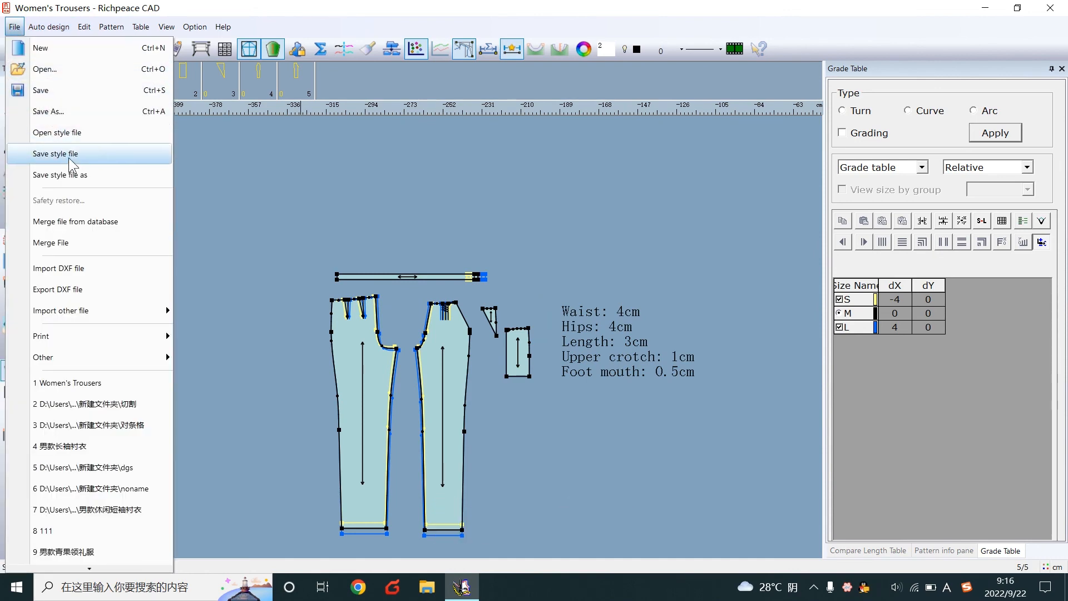